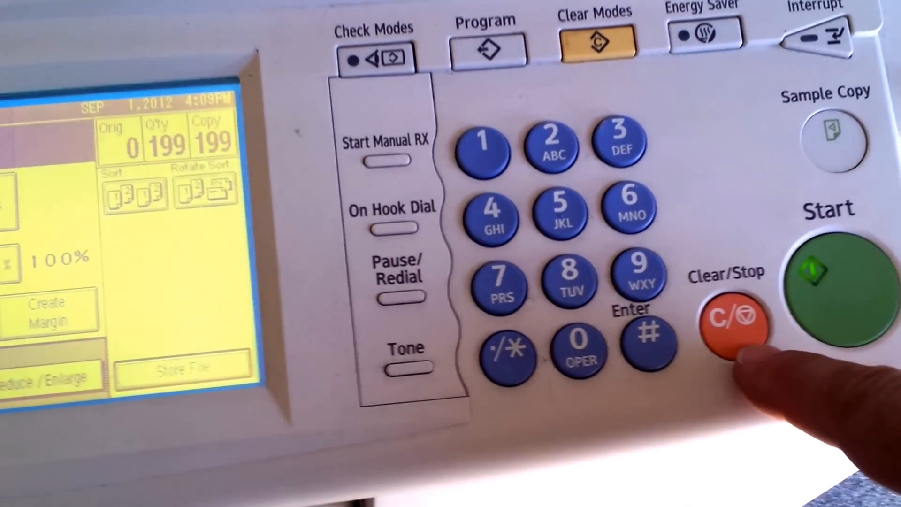
Tap the Touch Screen Adjust calibration points and save the new calibration with OK.
left_click(728, 319)
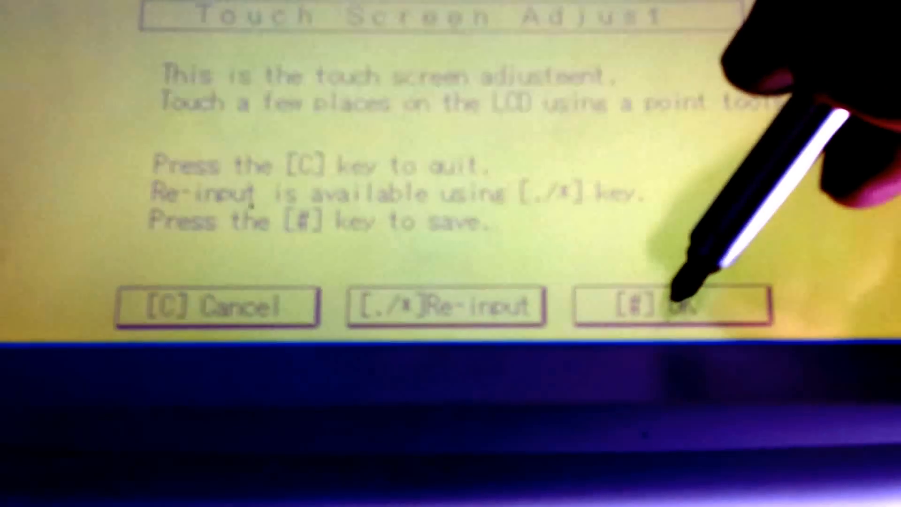
left_click(667, 305)
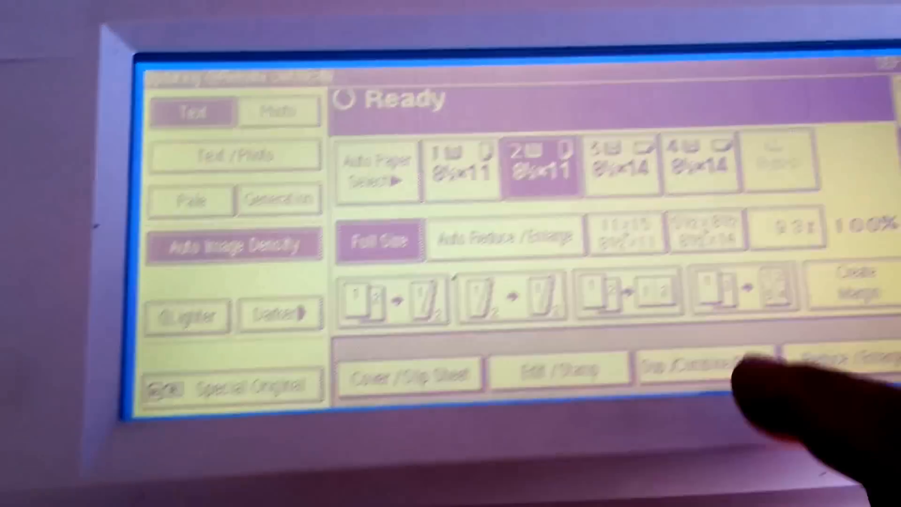
Test the recalibrated panel by opening Dup./Combine/Series options, showing 1 Sided original and copy.
left_click(707, 365)
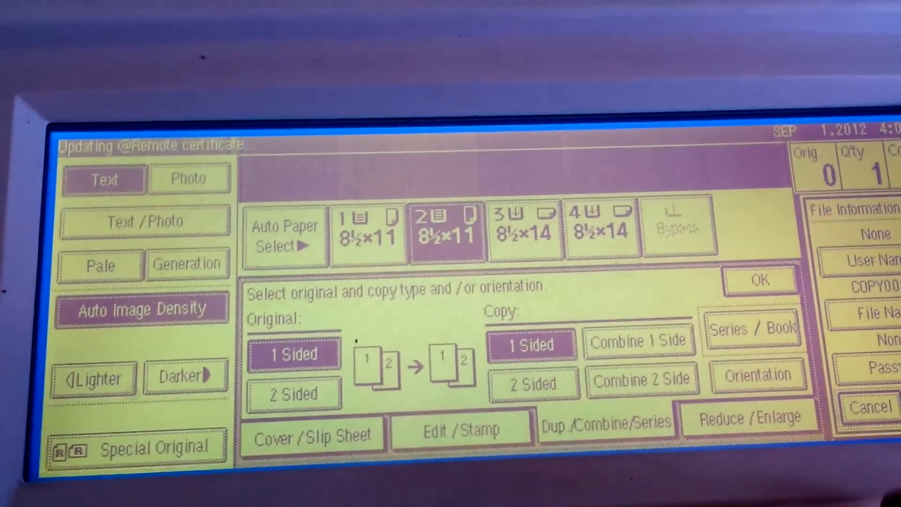